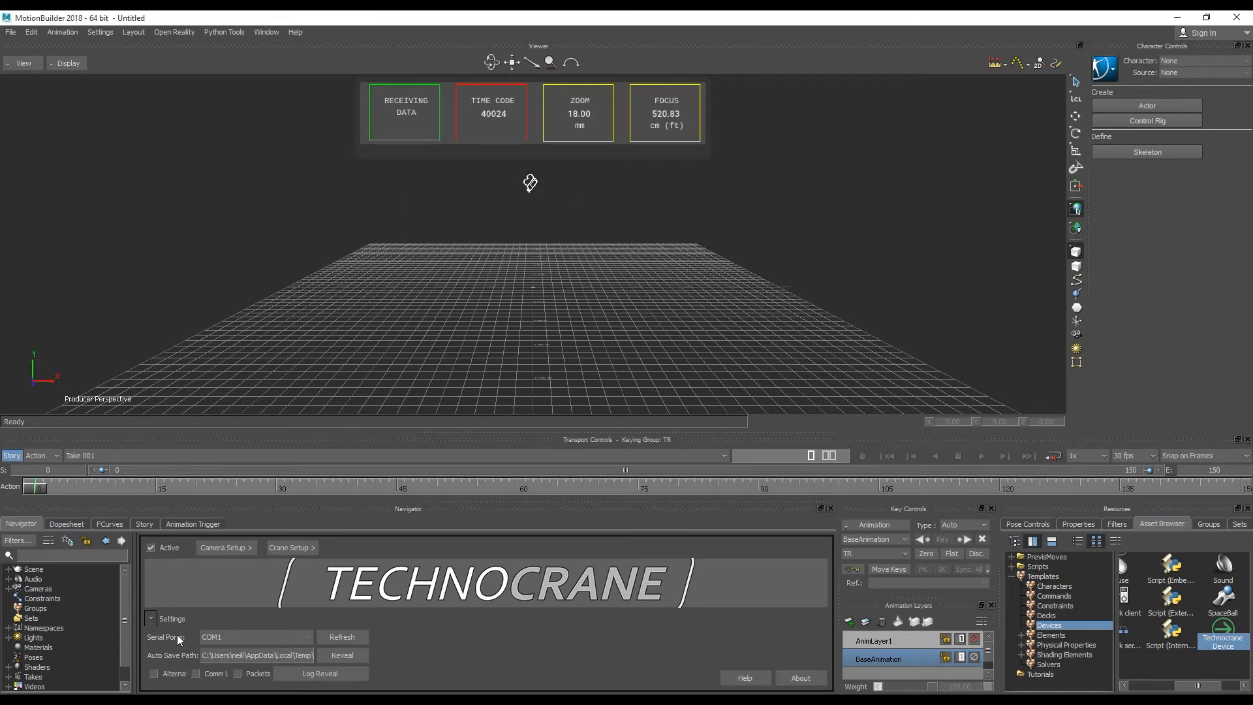
Tick Alternate under Serial Ports so the Technocrane uses the alternate COM1 connection.
left_click(154, 673)
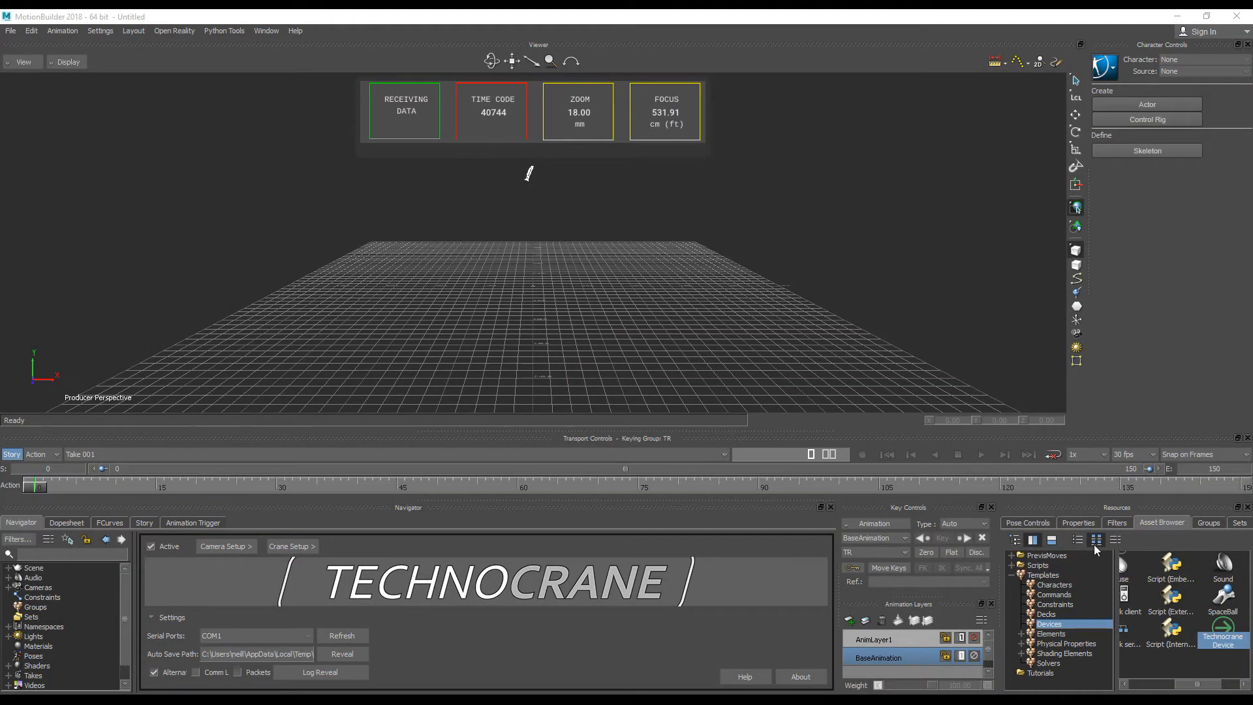
mouse_move(1209, 623)
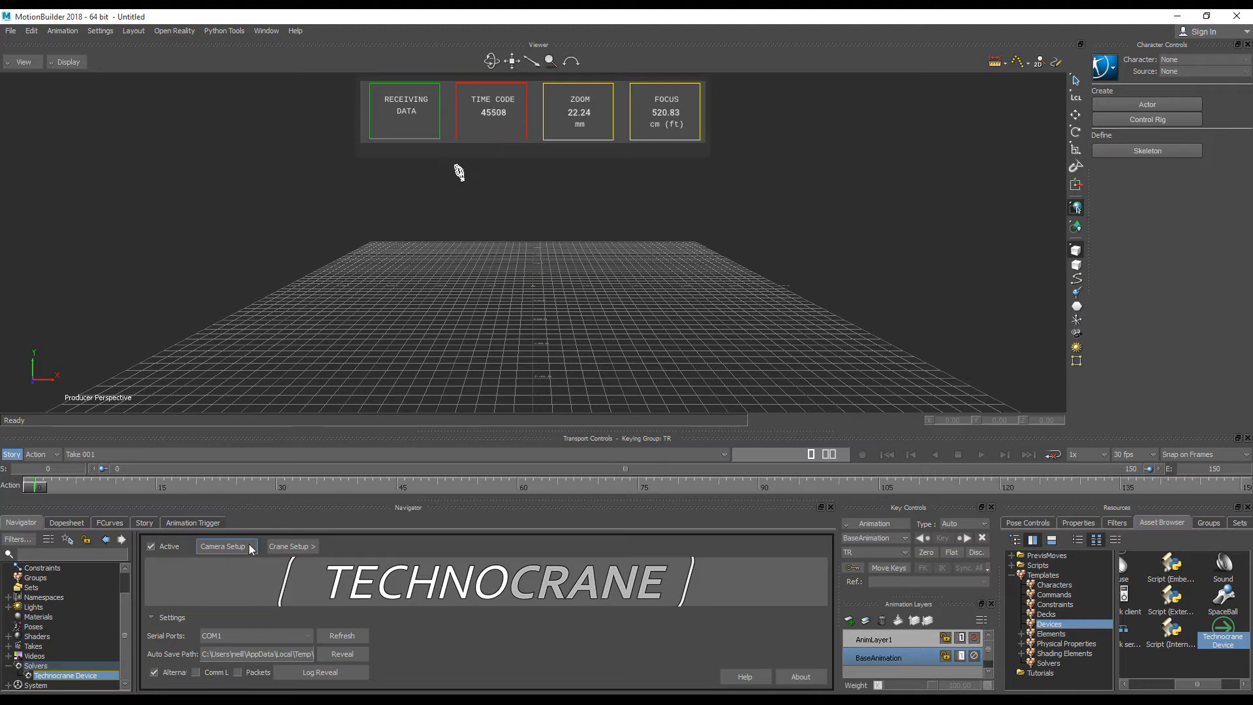
Show the Technocrane camera setup, keeping Metric System units and Custom 25 fps frame rate.
left_click(225, 546)
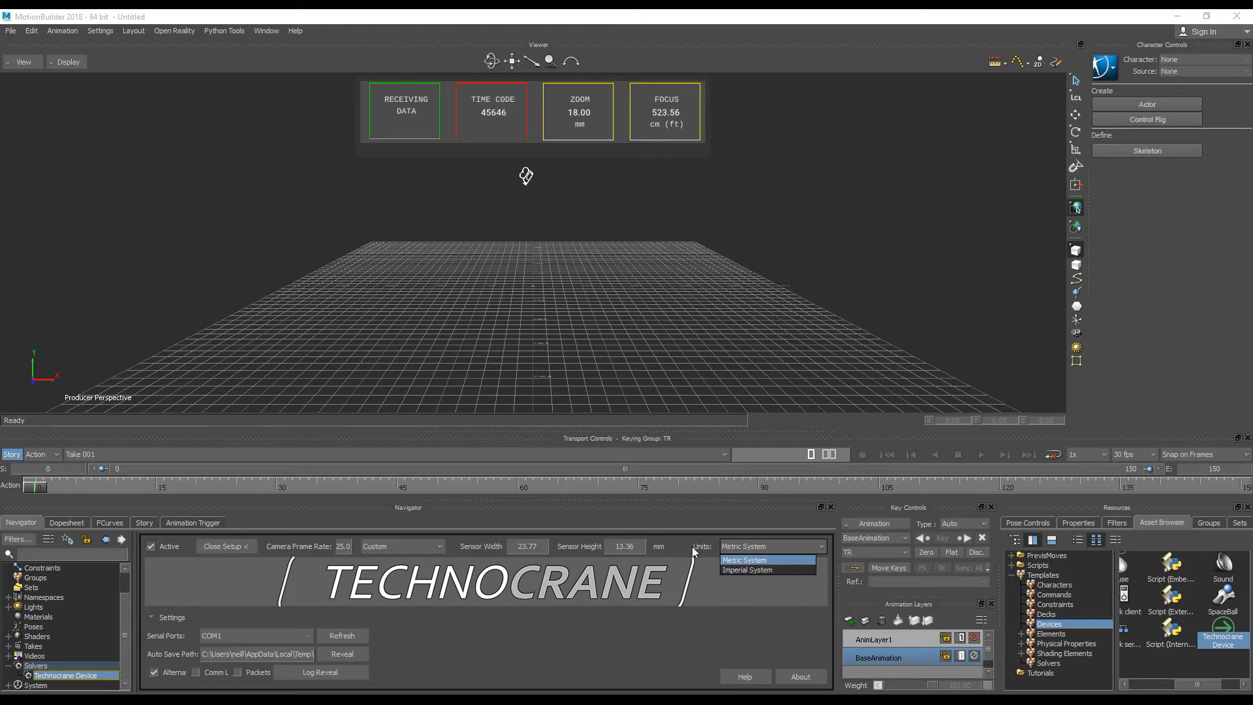
left_click(744, 559)
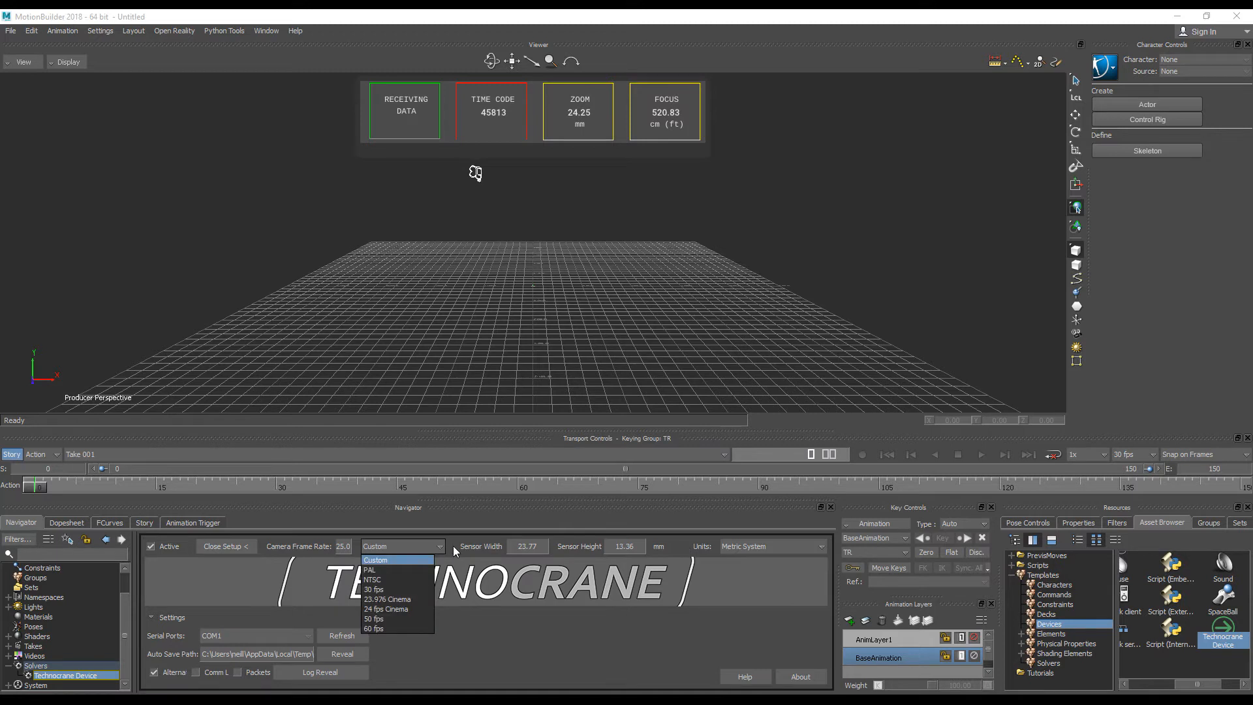
mouse_move(465, 551)
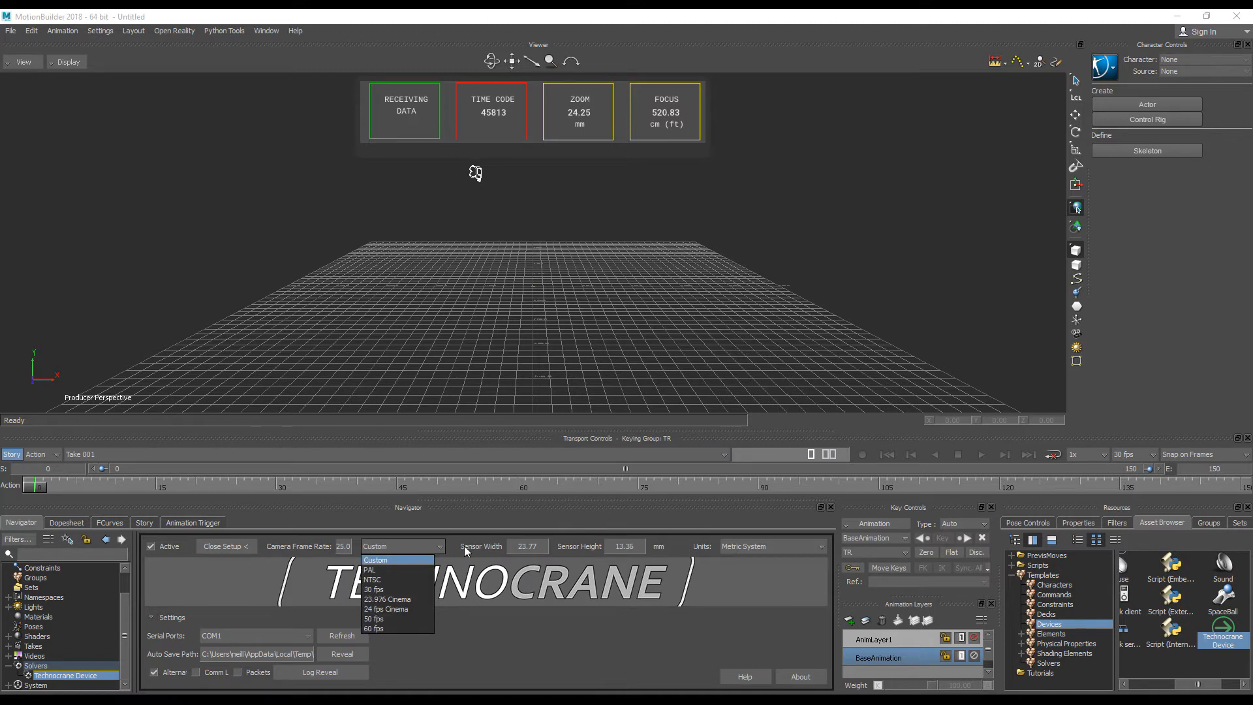
left_click(374, 559)
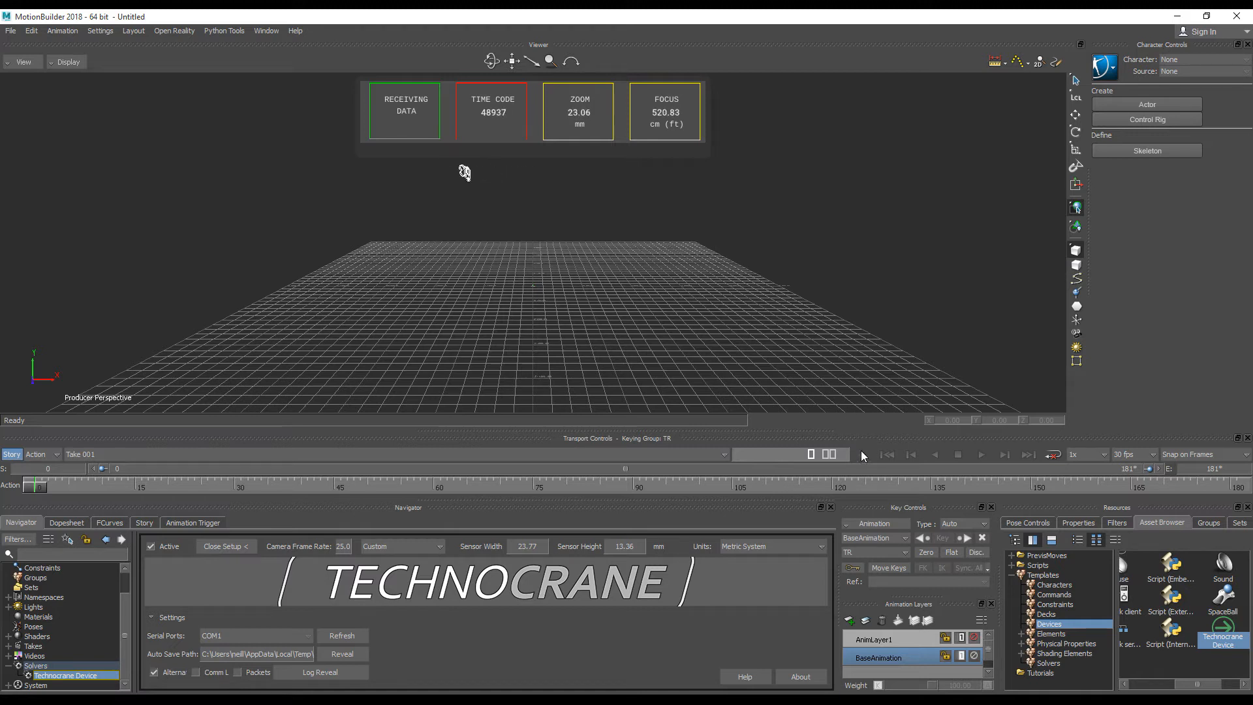
Record the incoming Technocrane data into a newly created take rather than overwriting.
left_click(861, 454)
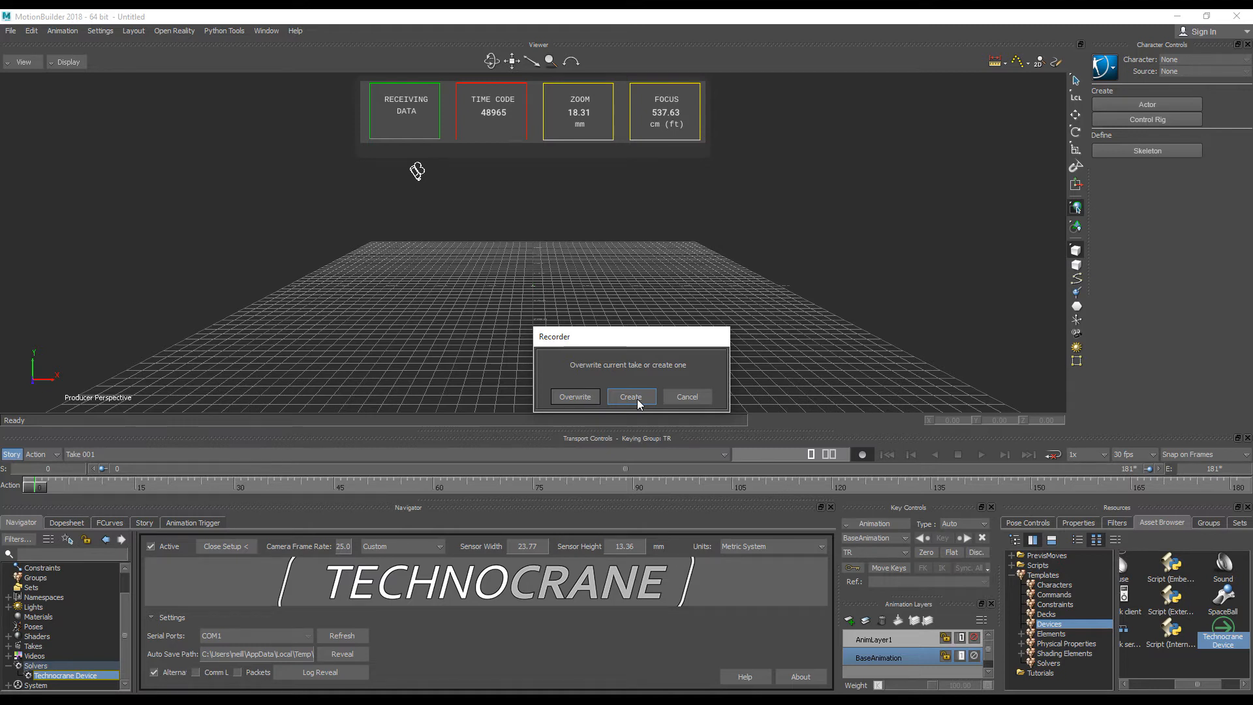
left_click(632, 397)
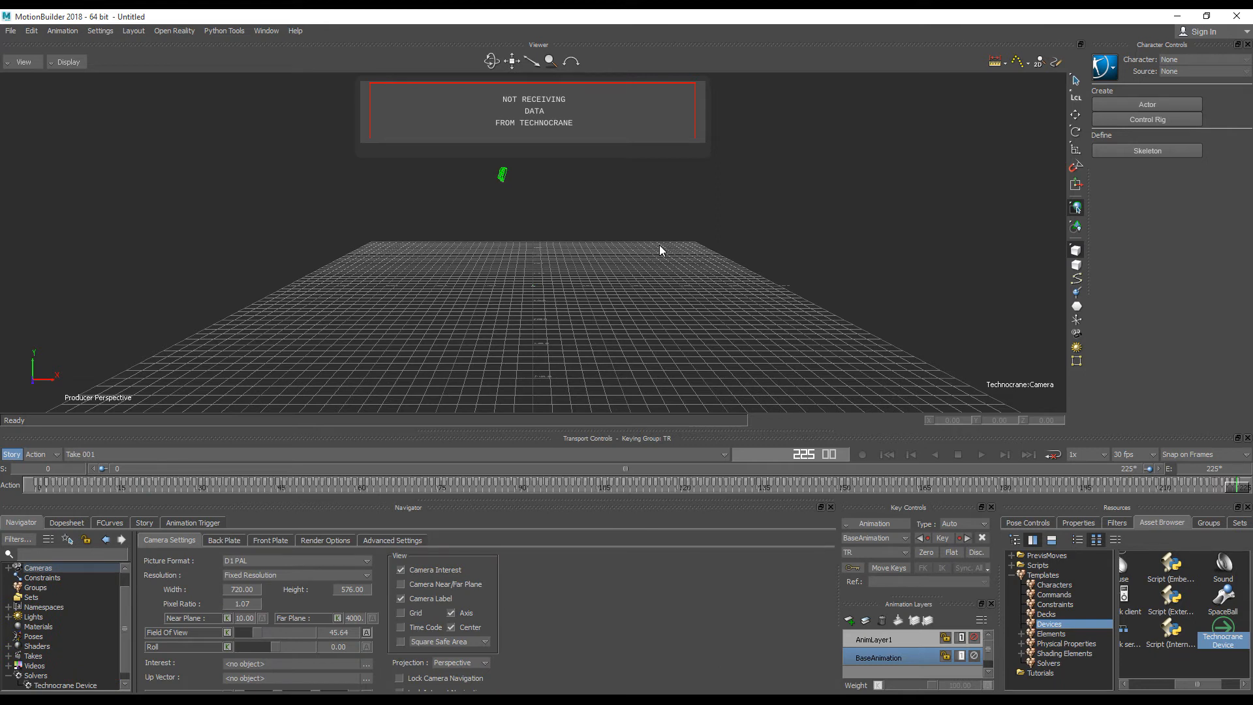
mouse_move(106, 650)
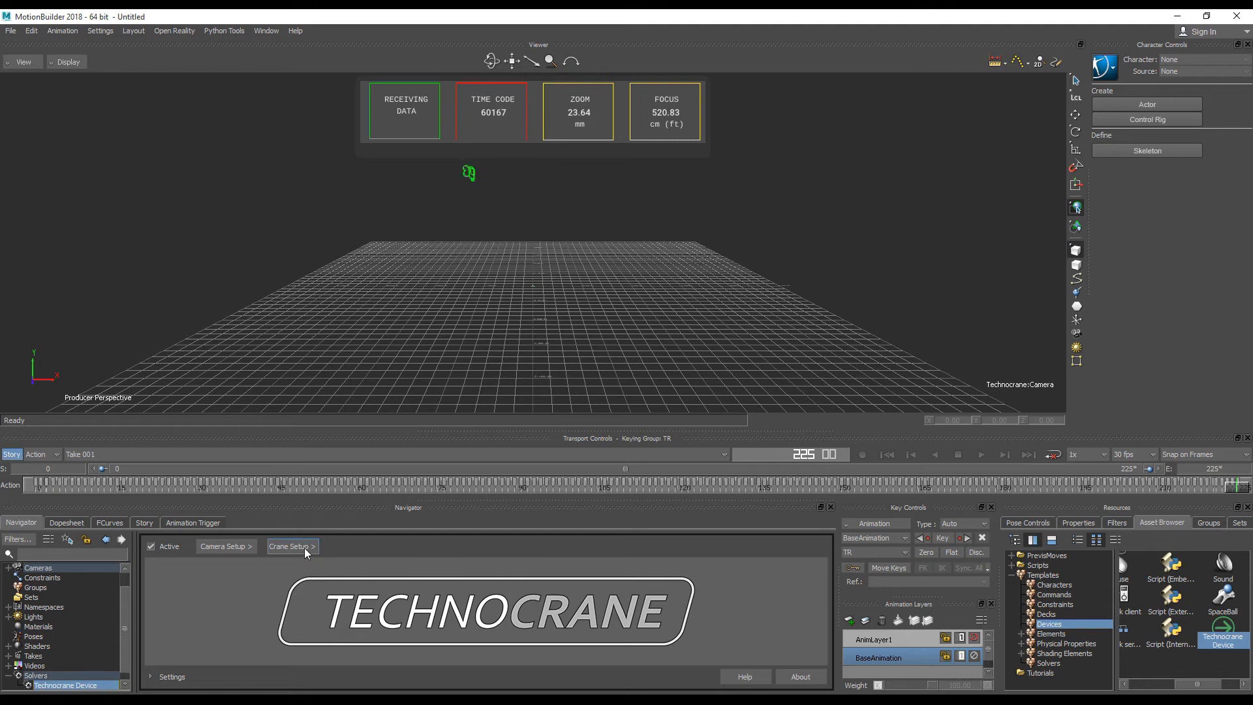
Pick a Technocrane crane preset so its preview model stands on rails in the viewer.
left_click(292, 546)
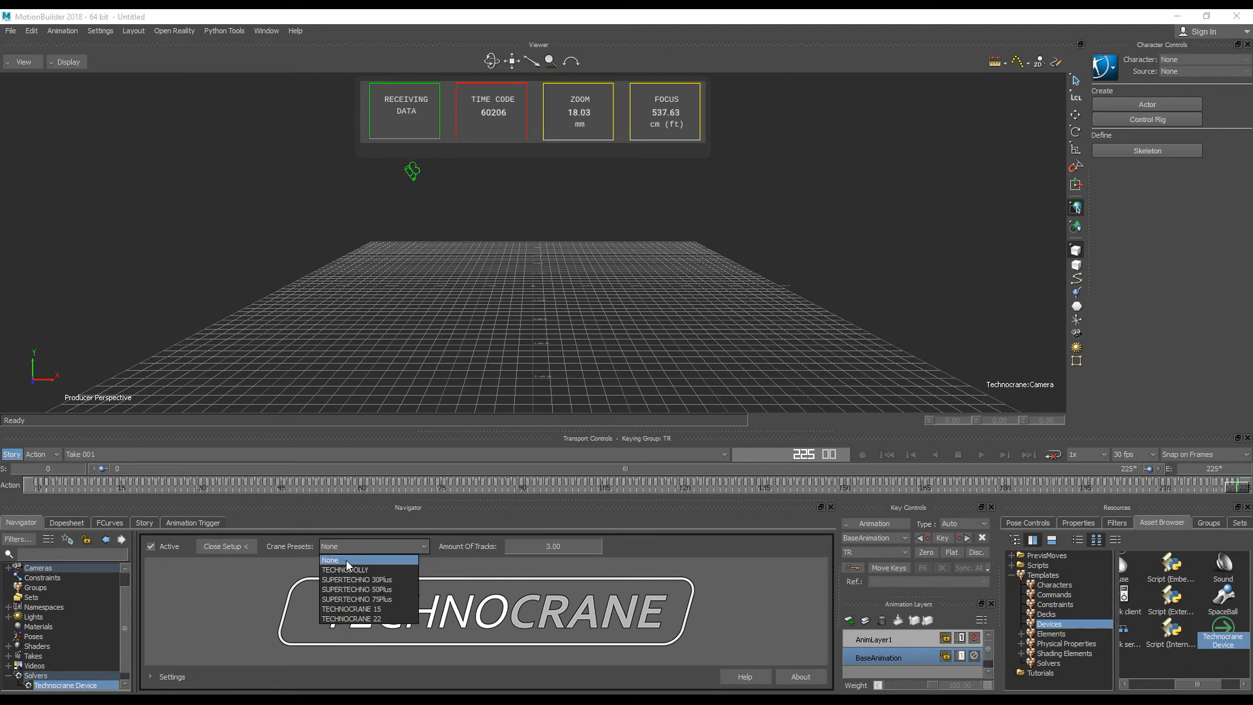
left_click(351, 608)
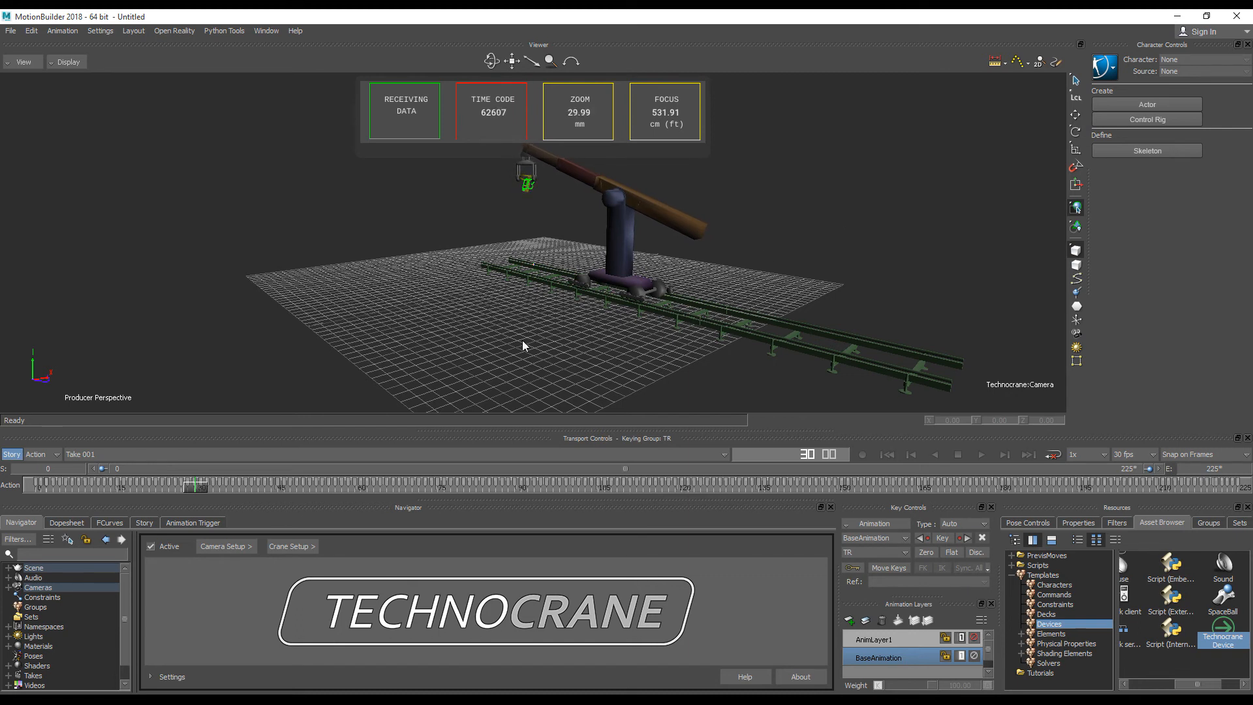
Untick Active on the Technocrane device and list its properties in Resources.
left_click(151, 545)
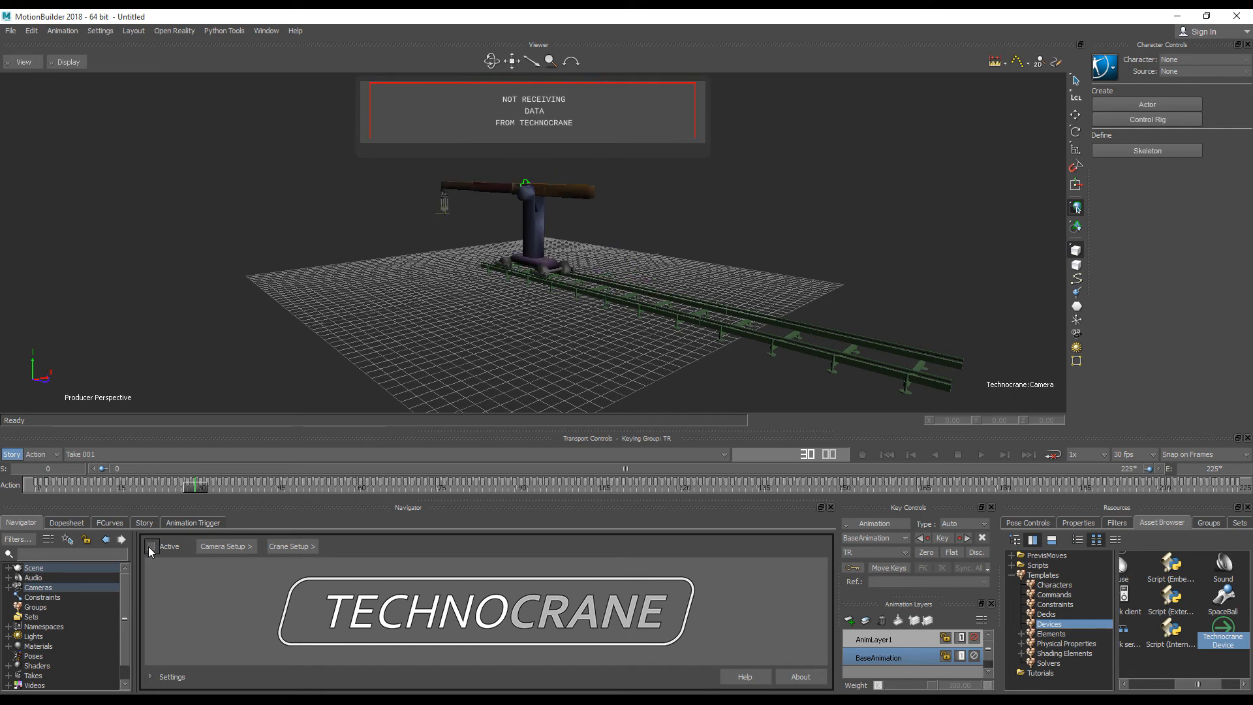
left_click(1078, 522)
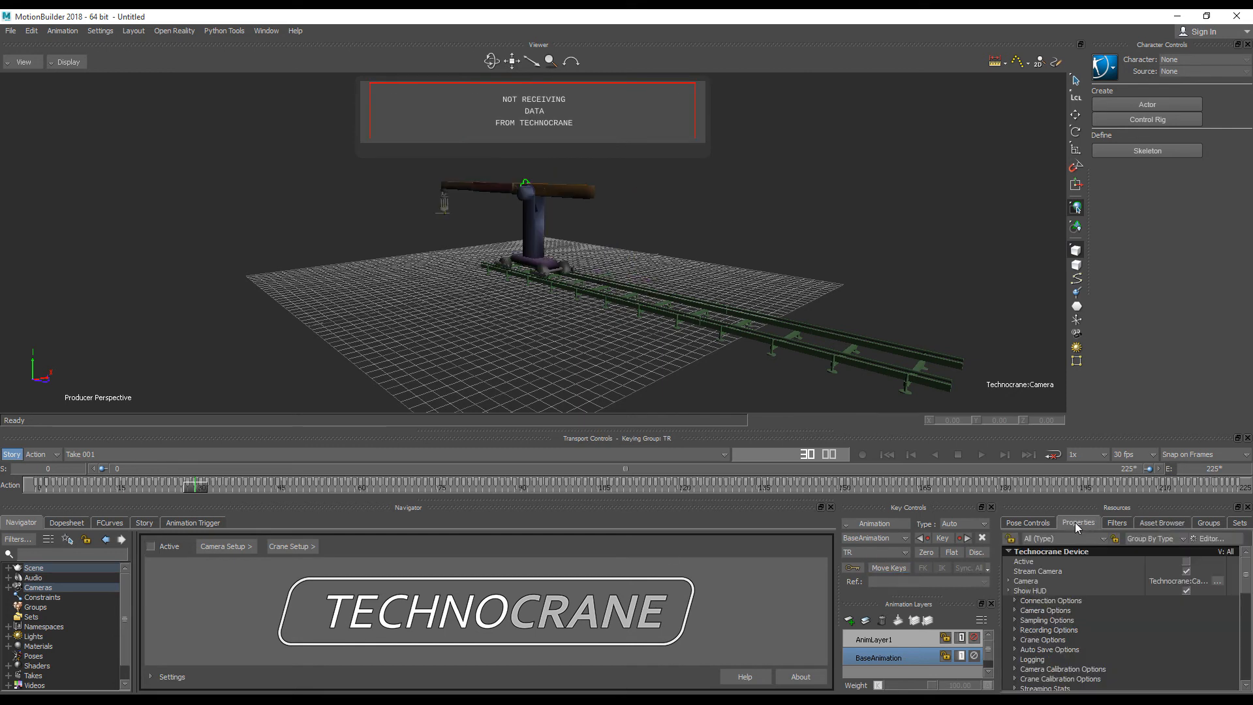
mouse_move(1078, 574)
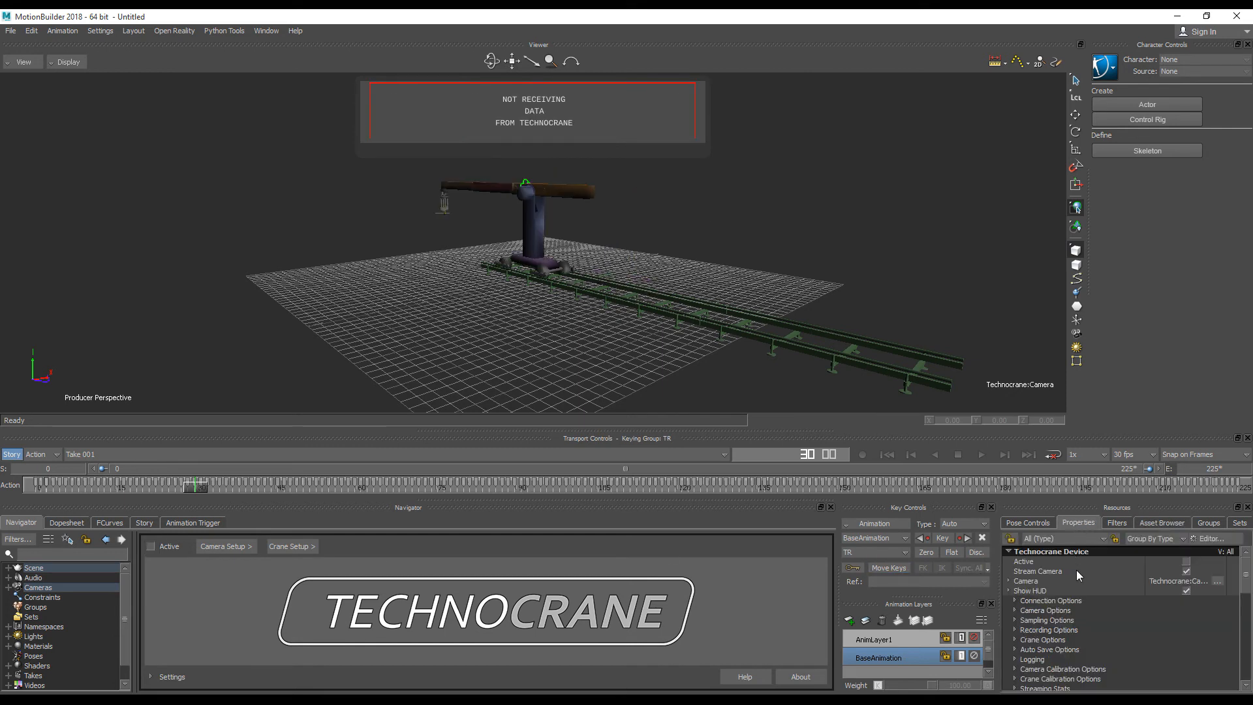